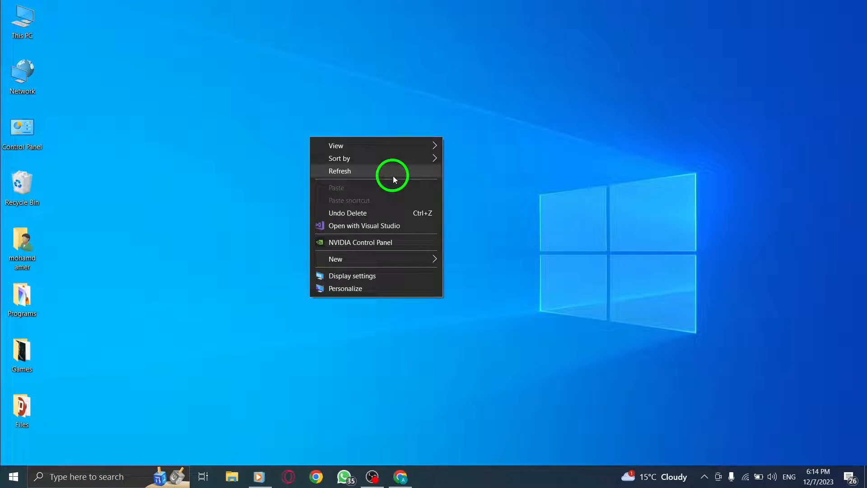
Bring Chrome to the front and show its three-dot main menu over the new tab.
left_click(340, 171)
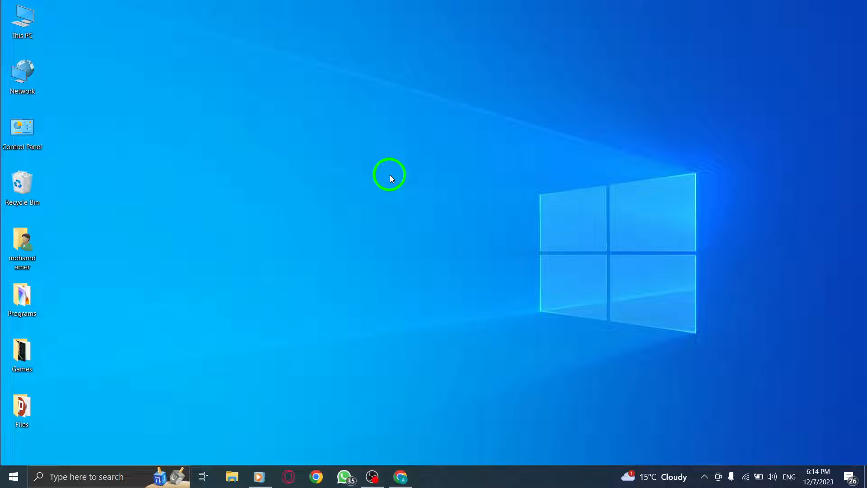
mouse_move(460, 354)
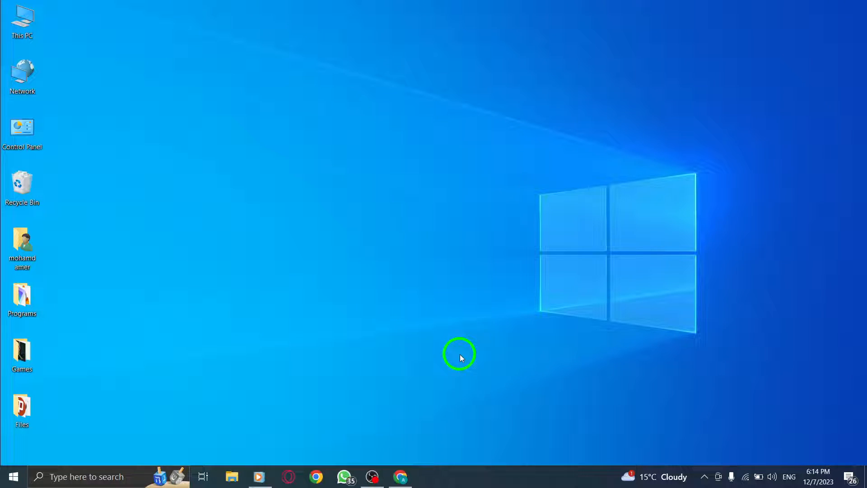
left_click(316, 477)
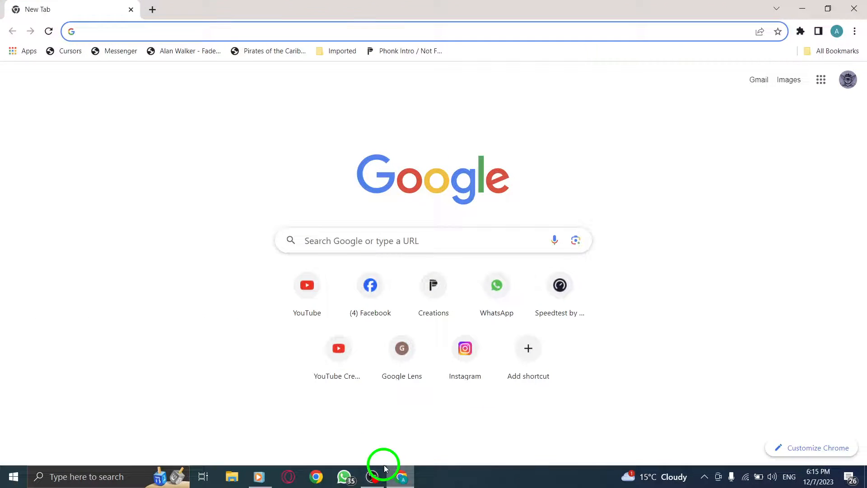
mouse_move(546, 199)
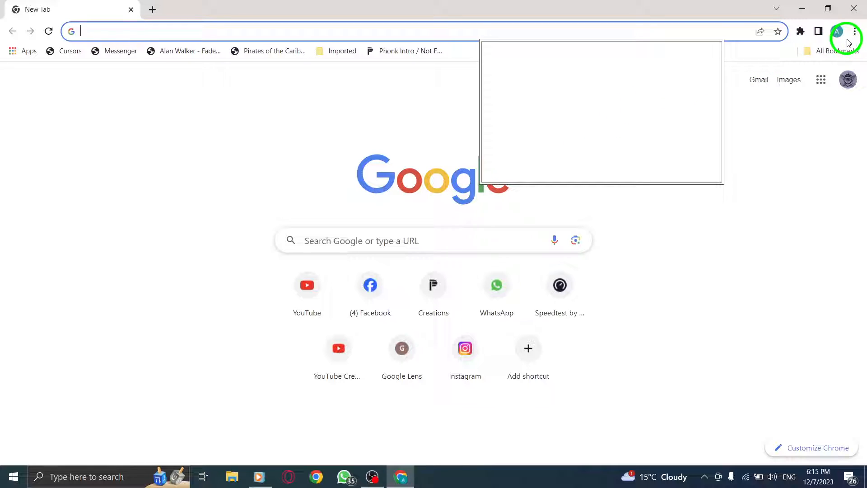
mouse_move(854, 31)
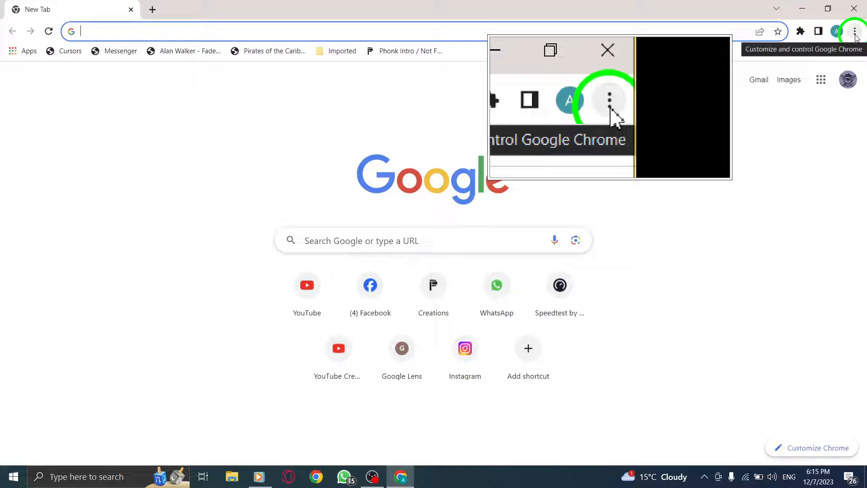
left_click(856, 31)
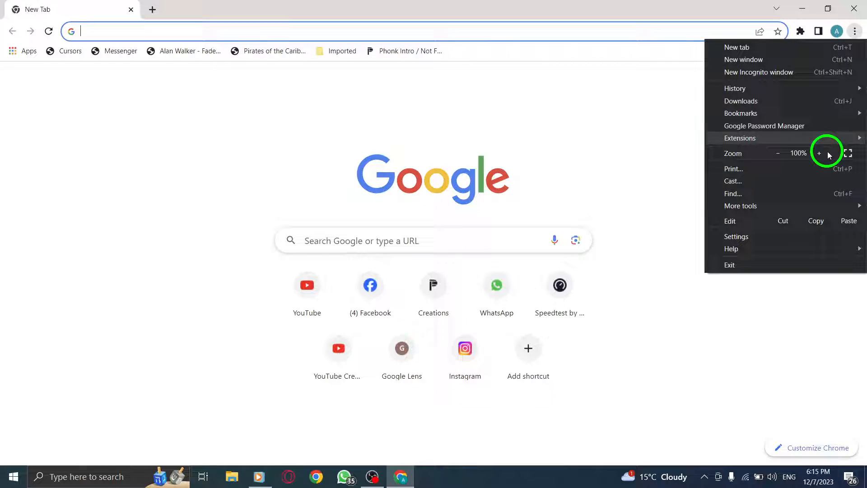
mouse_move(816, 19)
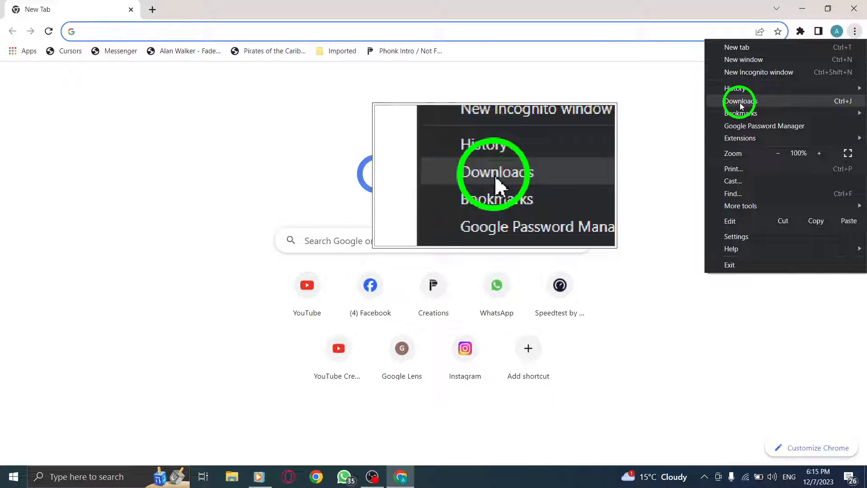
Go to Chrome's Downloads page and look over the listed files.
left_click(740, 101)
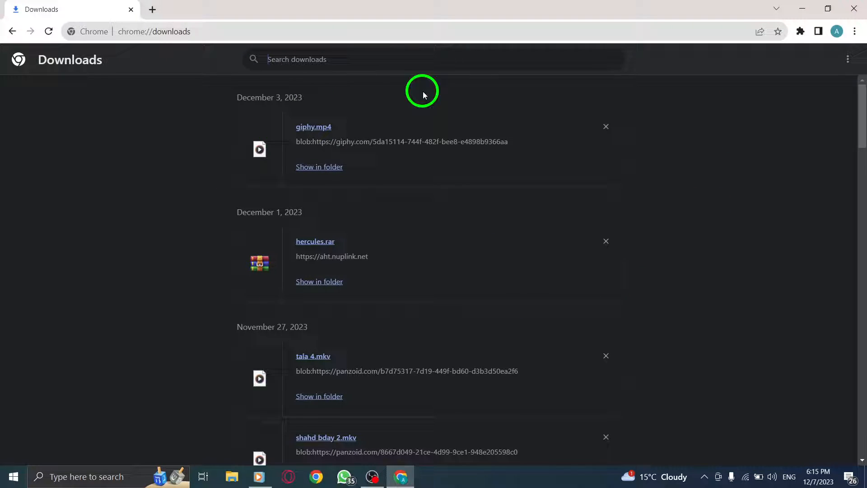
mouse_move(668, 138)
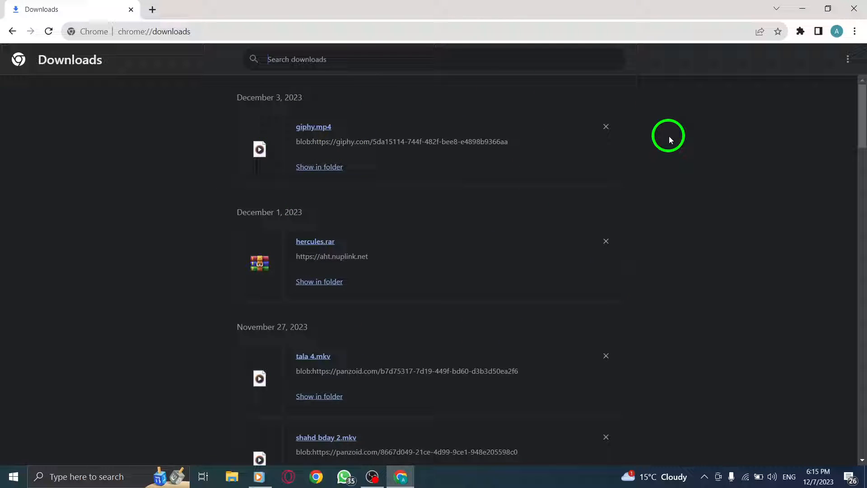
mouse_move(659, 138)
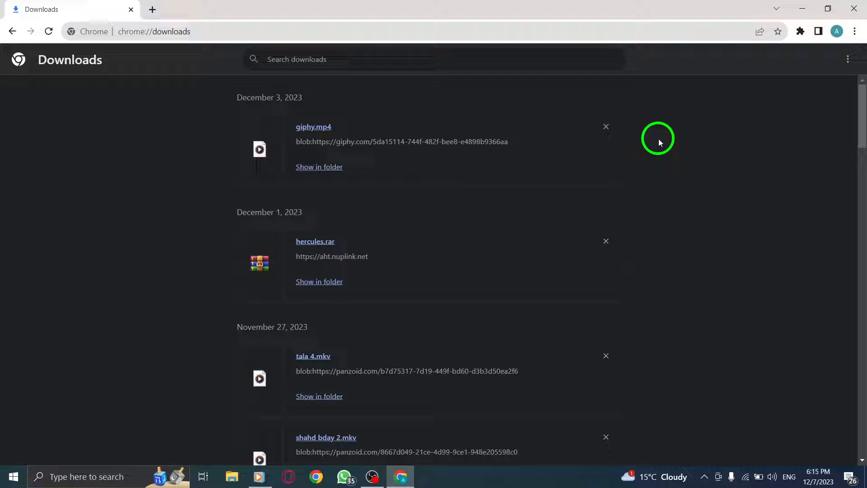
scroll("down", 3)
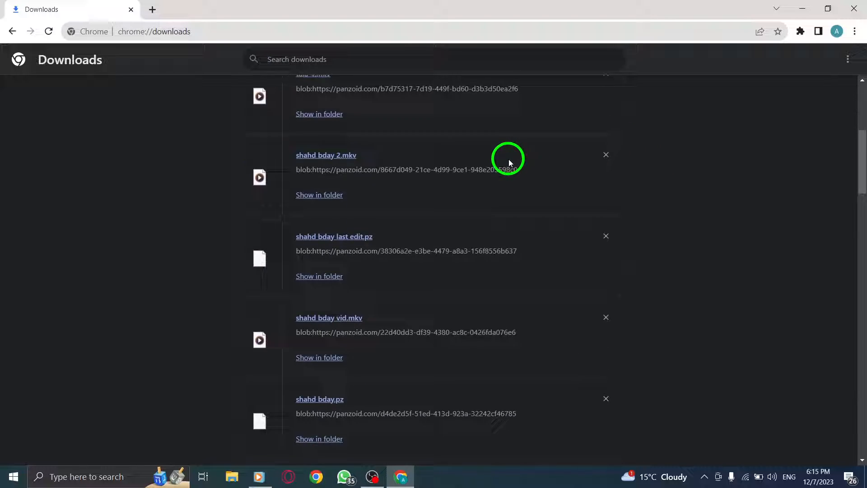
scroll("up", 3)
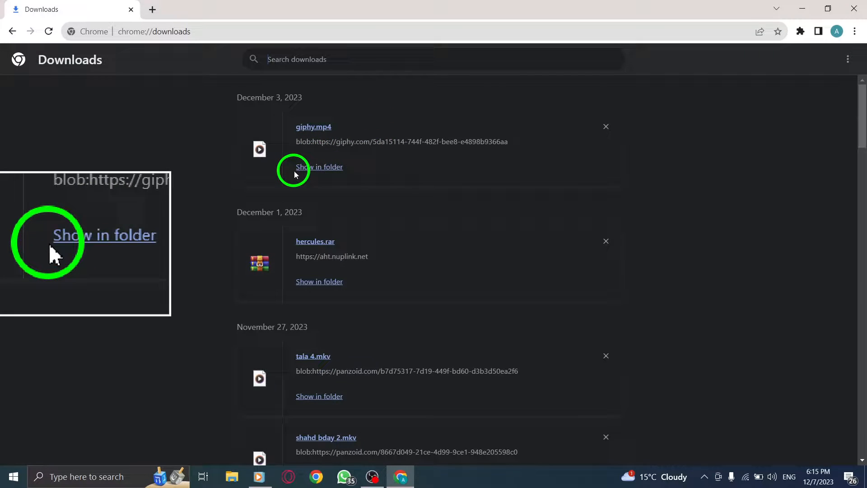
Use 'Show in folder' on giphy.mp4 so File Explorer opens with giphy selected.
right_click(326, 166)
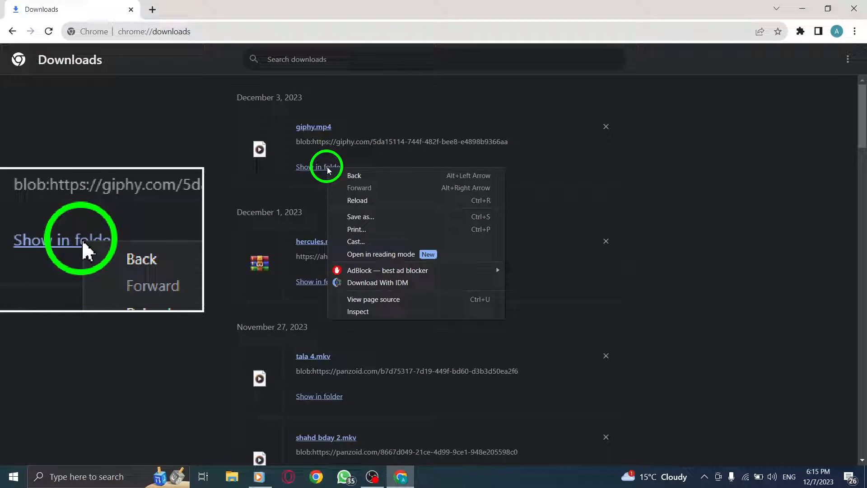
left_click(319, 167)
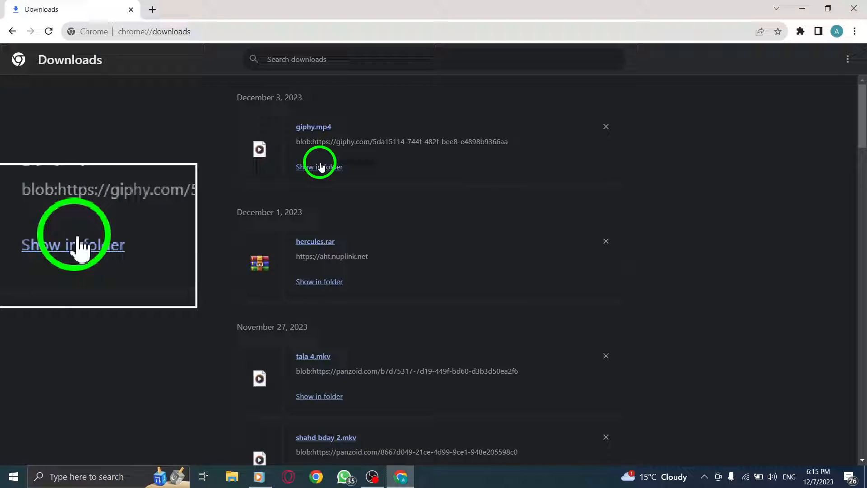
left_click(319, 166)
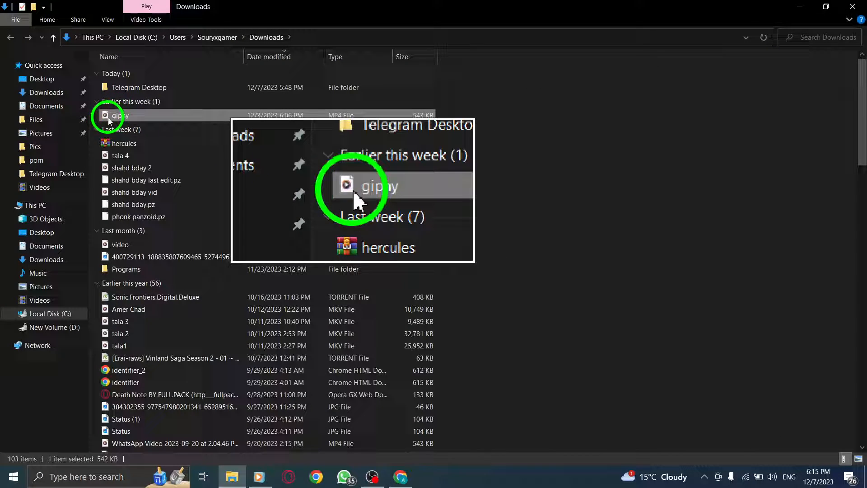
mouse_move(138, 116)
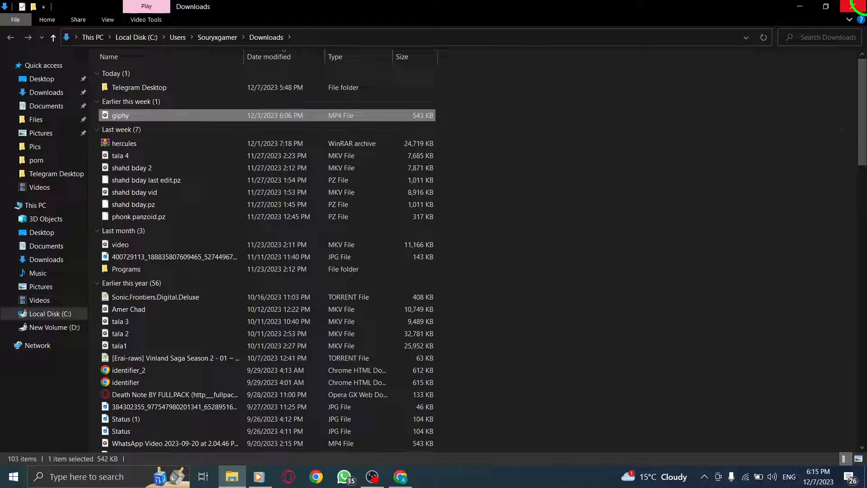
Close the File Explorer window and refresh the desktop.
left_click(400, 477)
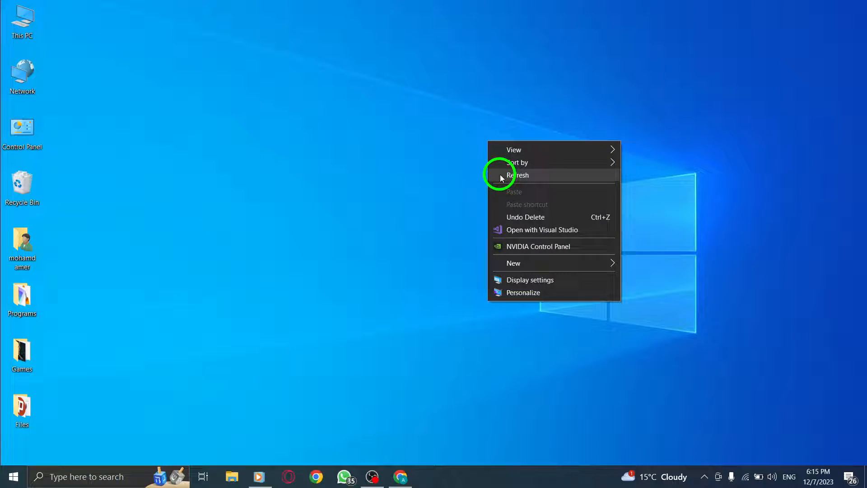
left_click(520, 175)
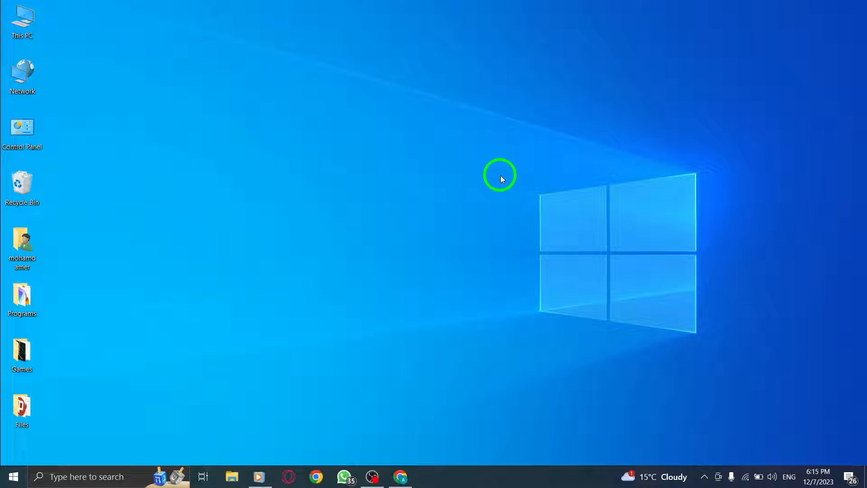